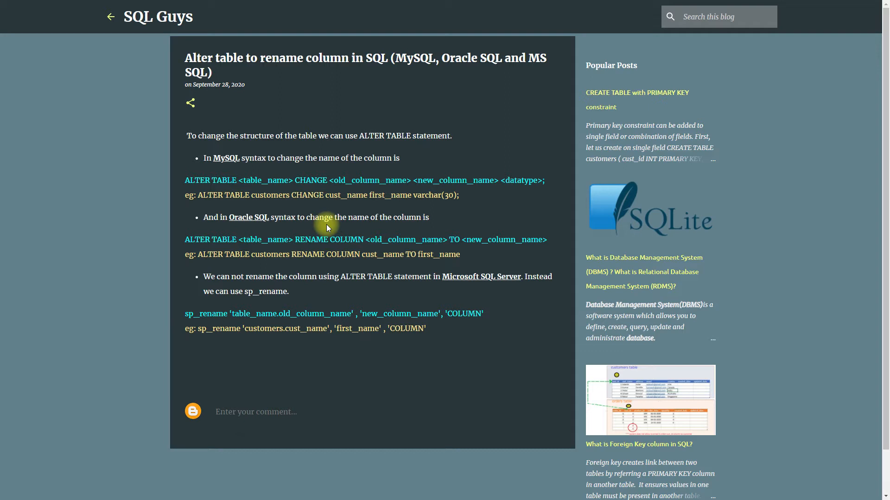
# Highlight 'MySQL syntax', a syntax keyword and the Oracle ALTER TABLE phrase in the article
pyautogui.doubleClick(225, 158)
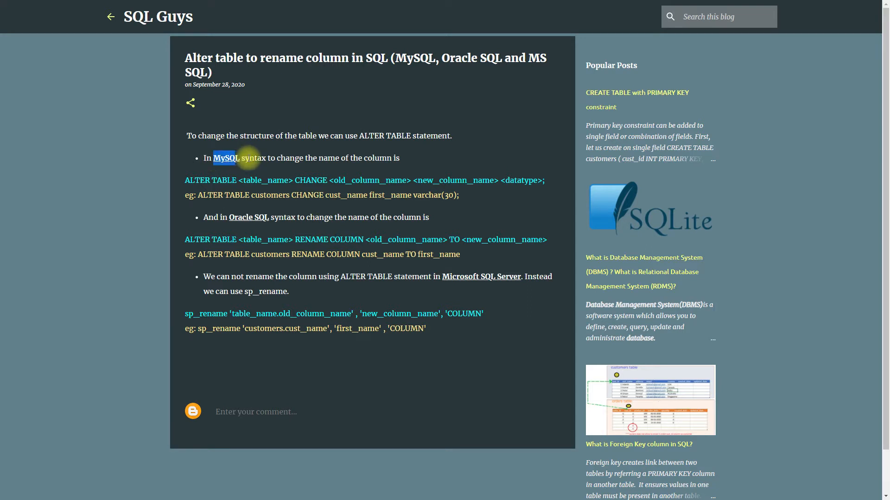
pyautogui.moveTo(214, 158); pyautogui.dragTo(259, 157)
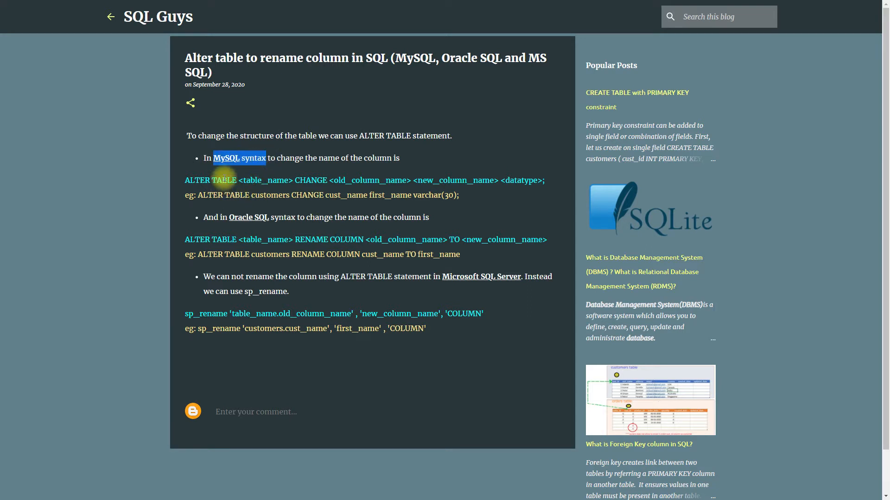
pyautogui.moveTo(341, 161)
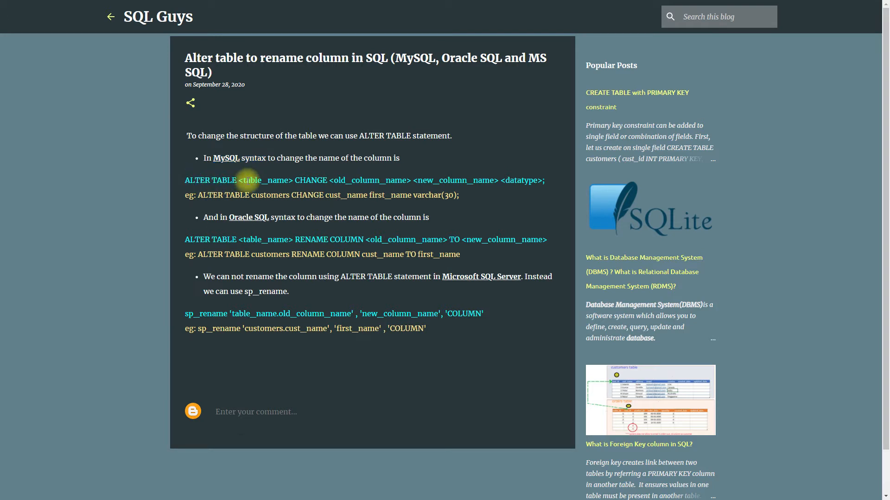
pyautogui.doubleClick(310, 179)
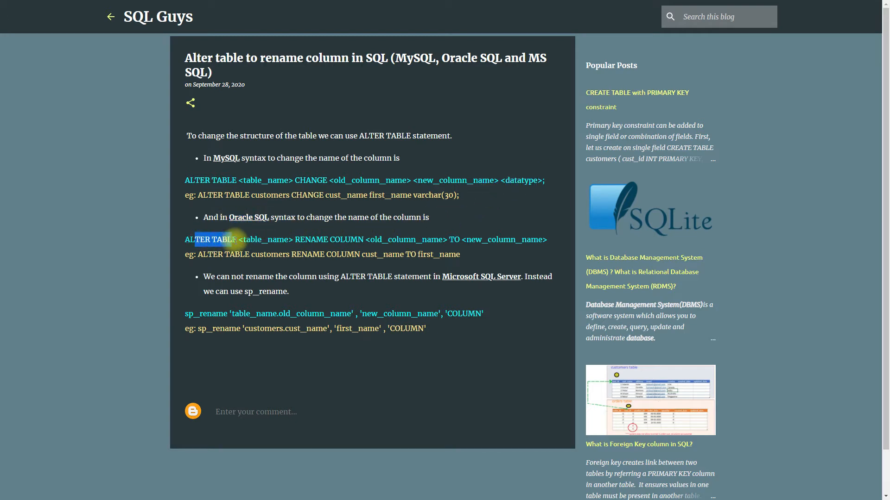
pyautogui.doubleClick(265, 239)
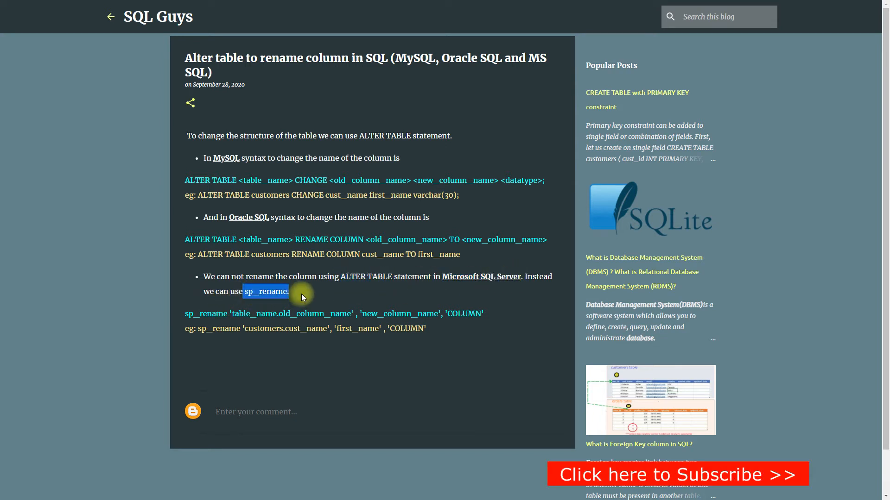
pyautogui.moveTo(208, 325)
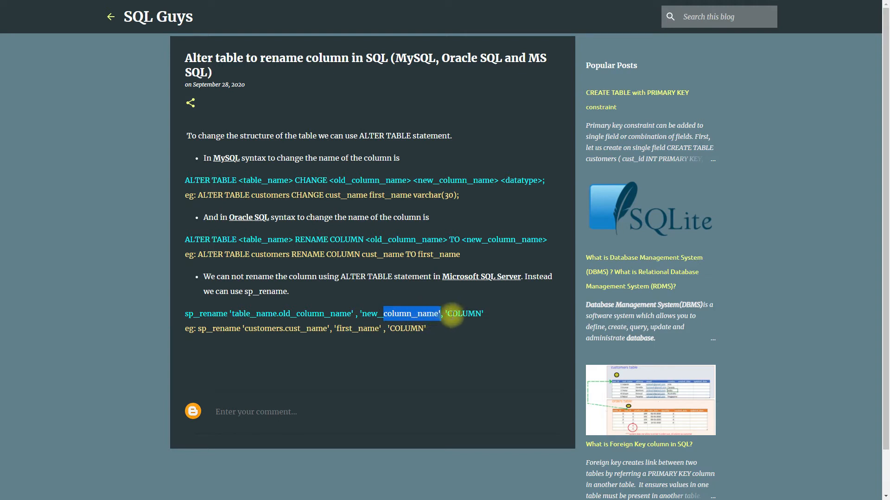
pyautogui.moveTo(473, 278)
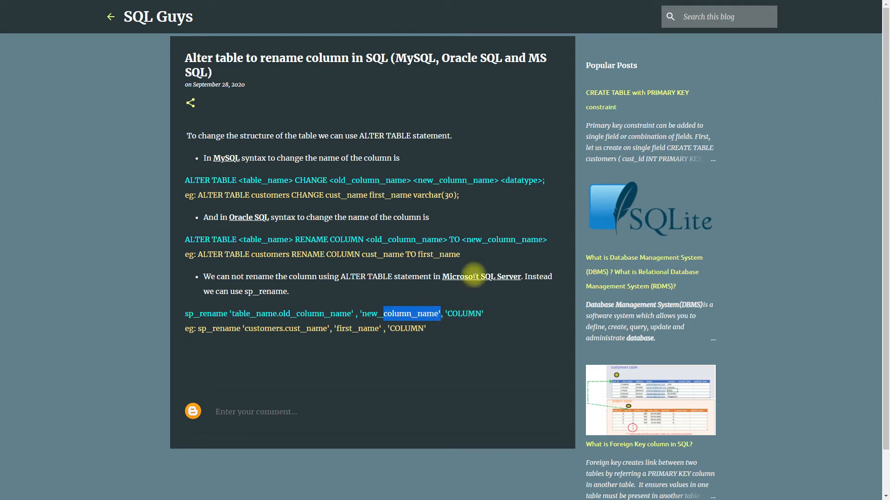
pyautogui.moveTo(851, 496)
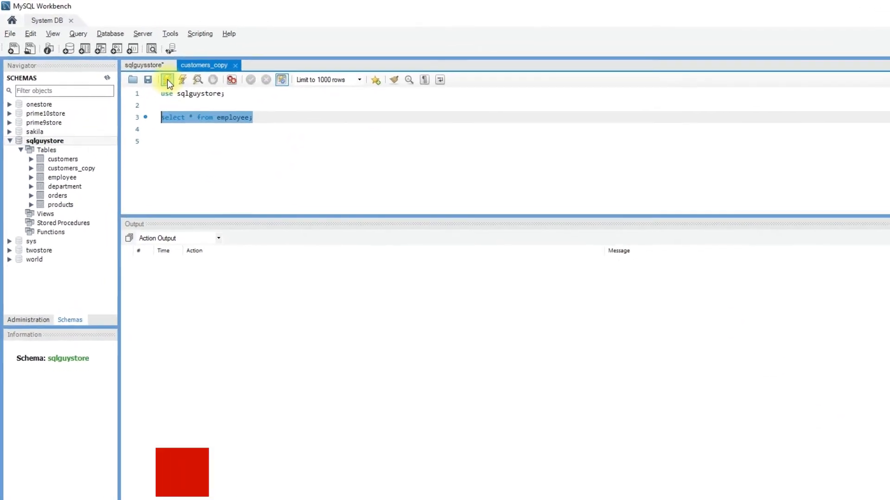
# Run 'select * from employee;' to list the current columns including emp_name
pyautogui.click(167, 80)
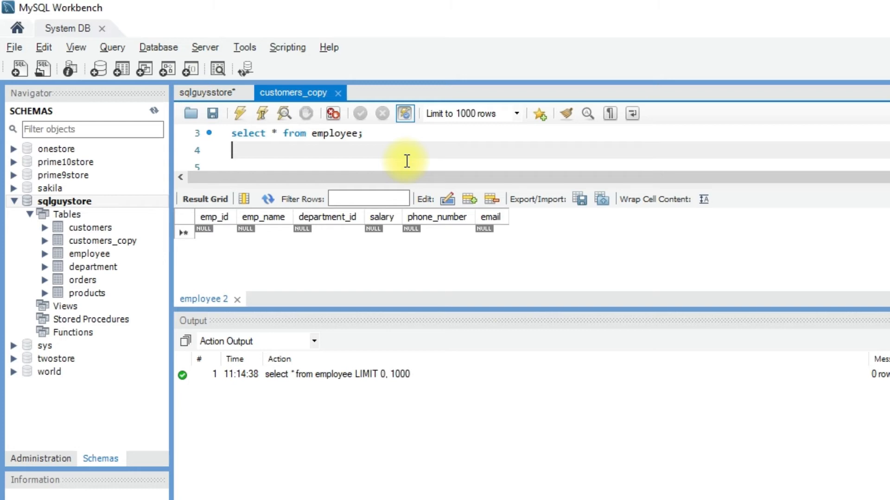
# Write 'alter table employee change emp_name first_name varchar(30);' in the editor
pyautogui.write('al')
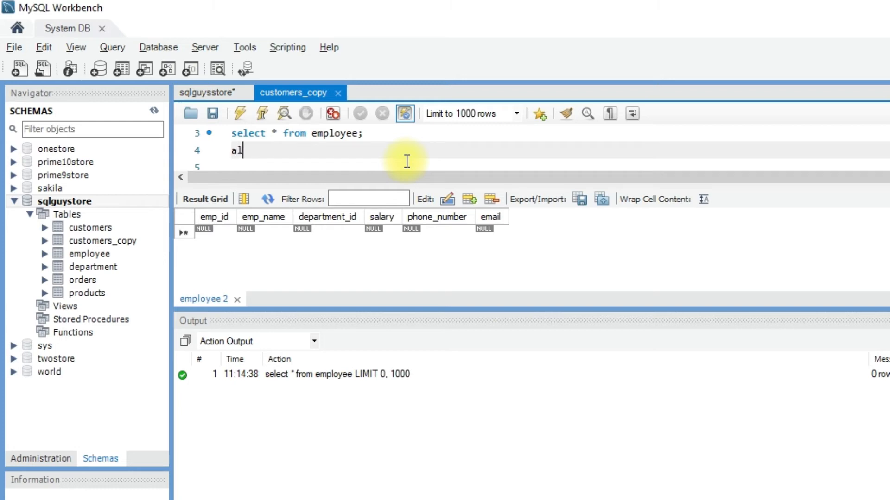
pyautogui.write('alter table')
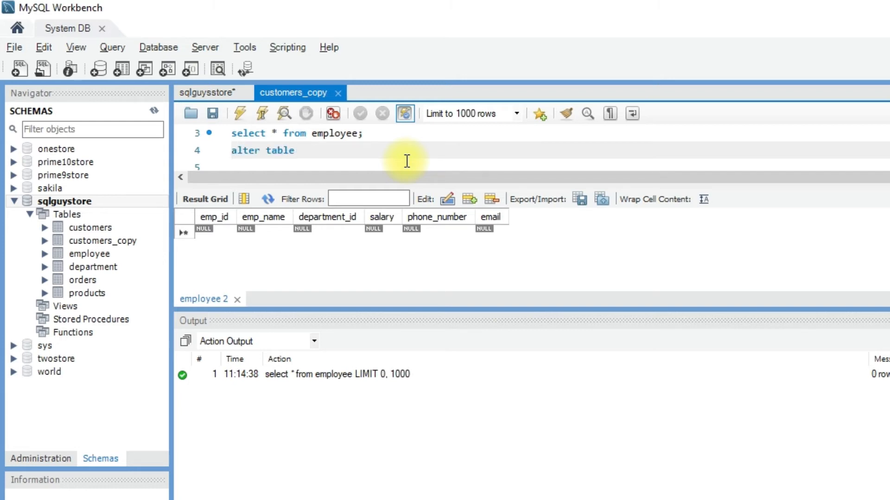
pyautogui.write('emplo')
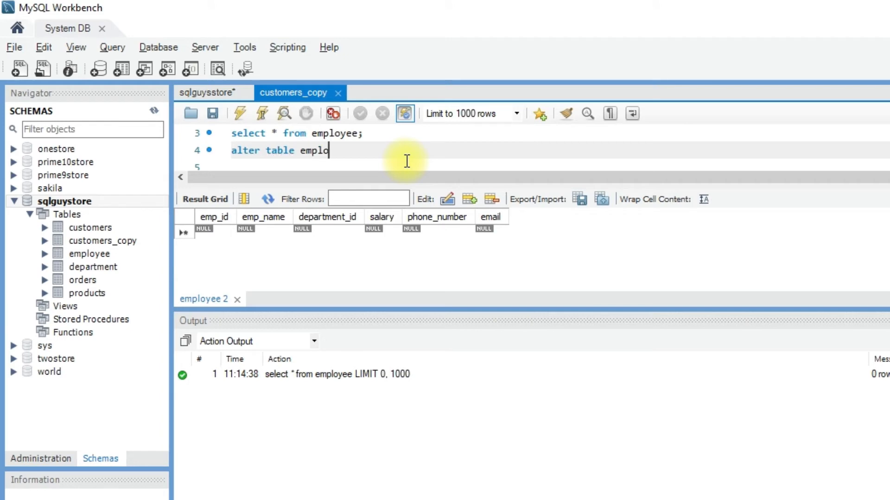
pyautogui.write('yee')
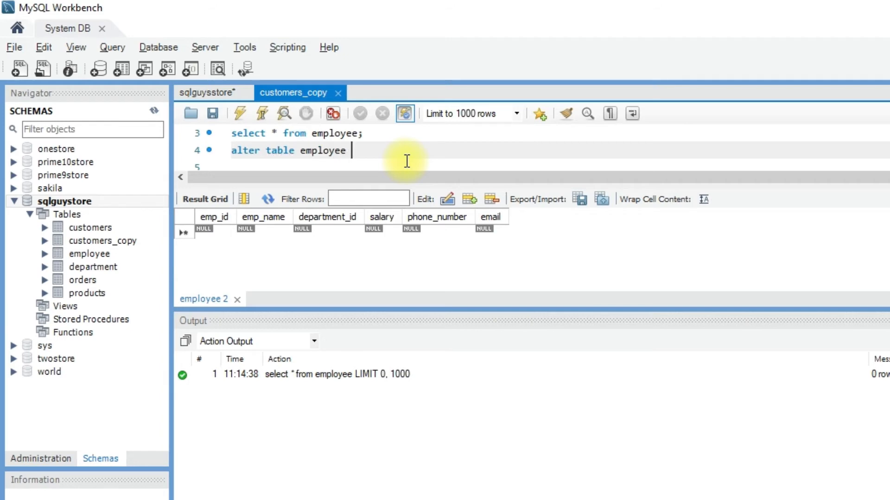
pyautogui.write('change')
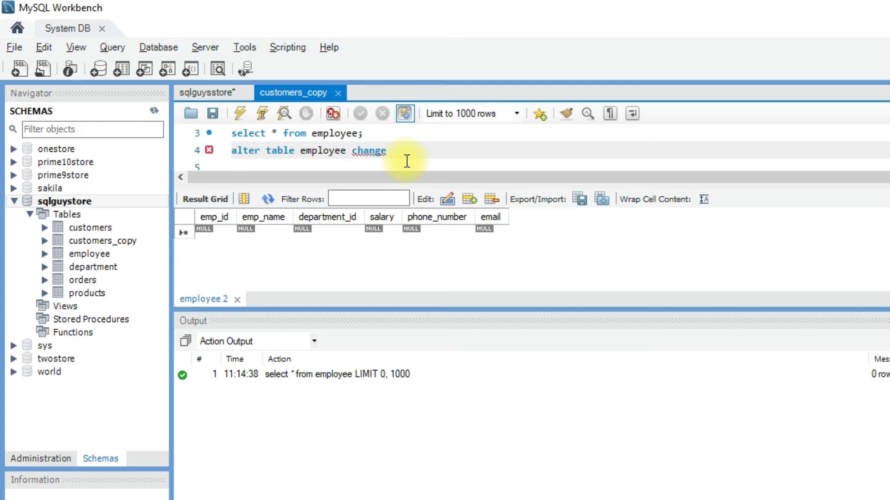
pyautogui.write('emp')
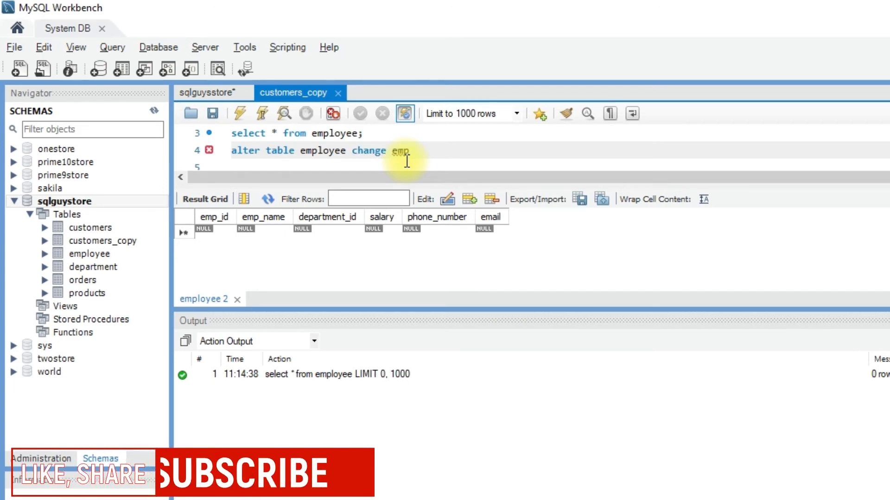
pyautogui.write('_name')
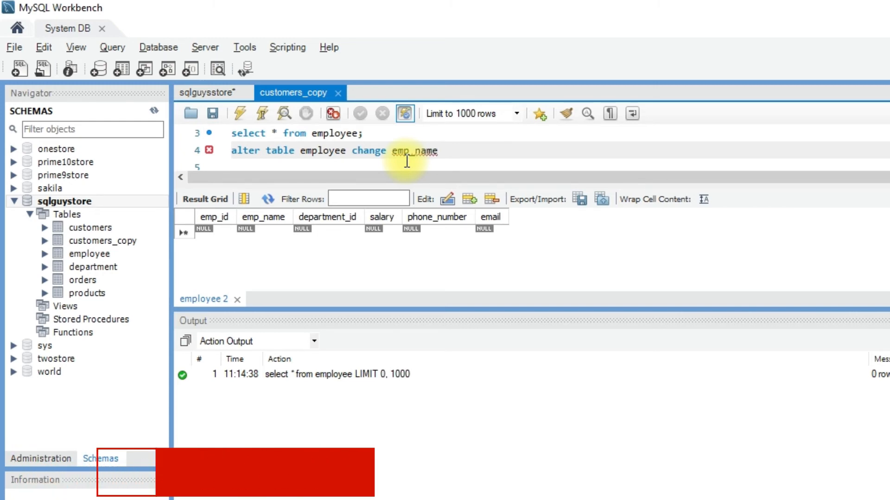
pyautogui.write('first_name')
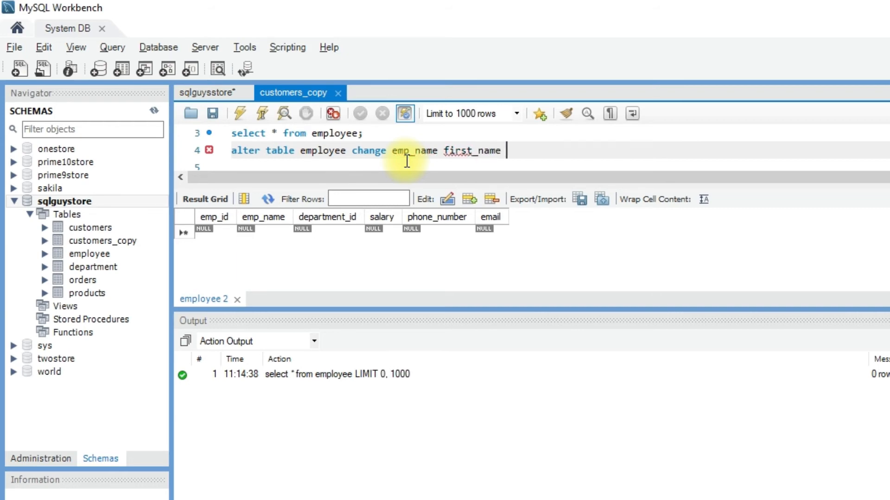
pyautogui.write('vac')
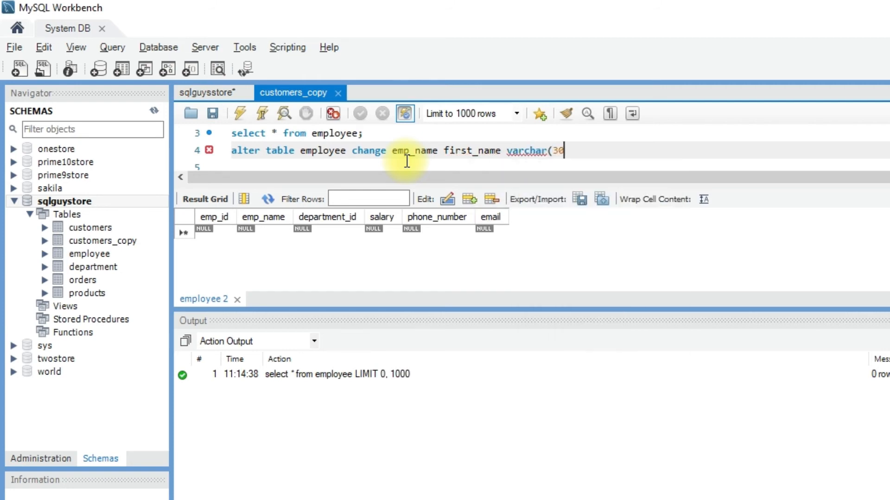
pyautogui.write(');')
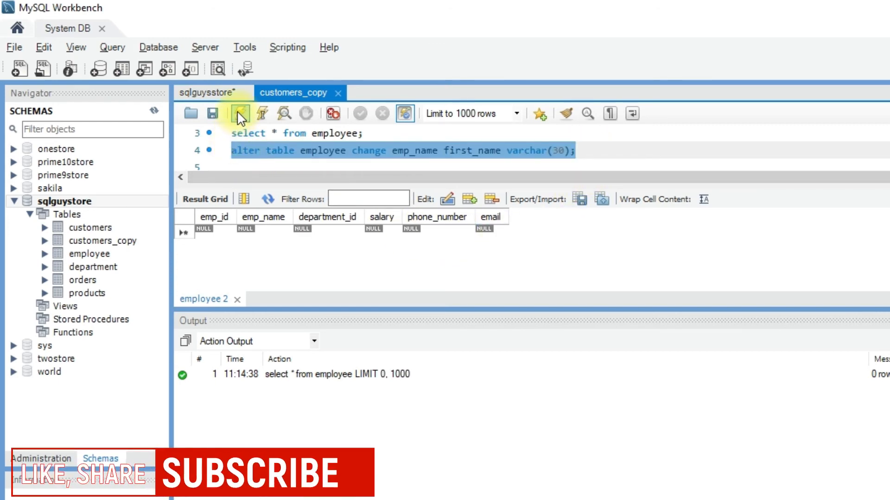
# Execute the ALTER statement, then re-list employee to confirm first_name replaced emp_name
pyautogui.click(239, 113)
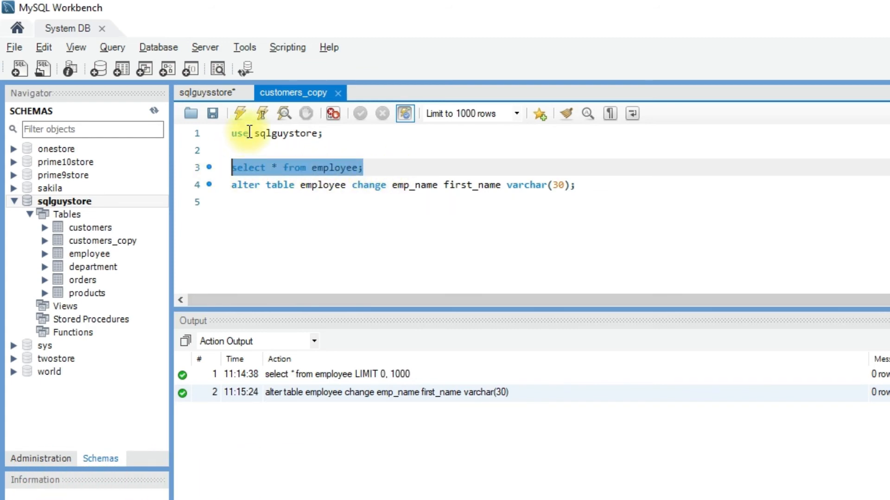
pyautogui.click(241, 113)
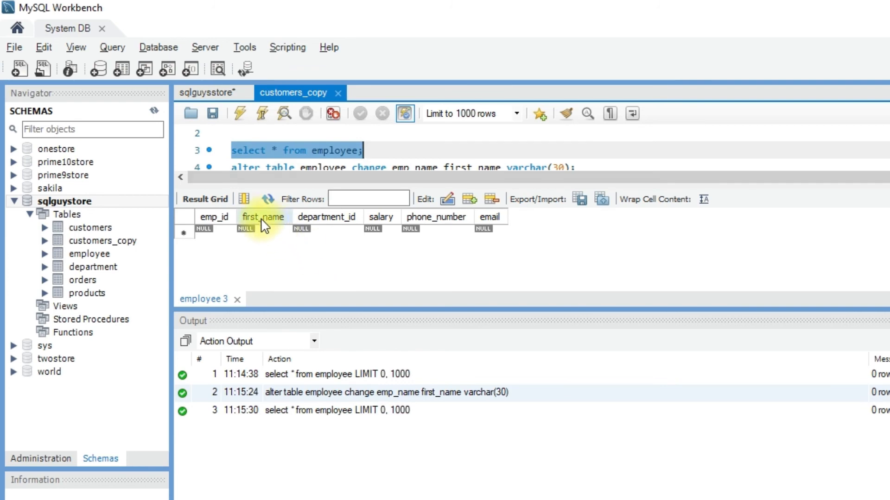